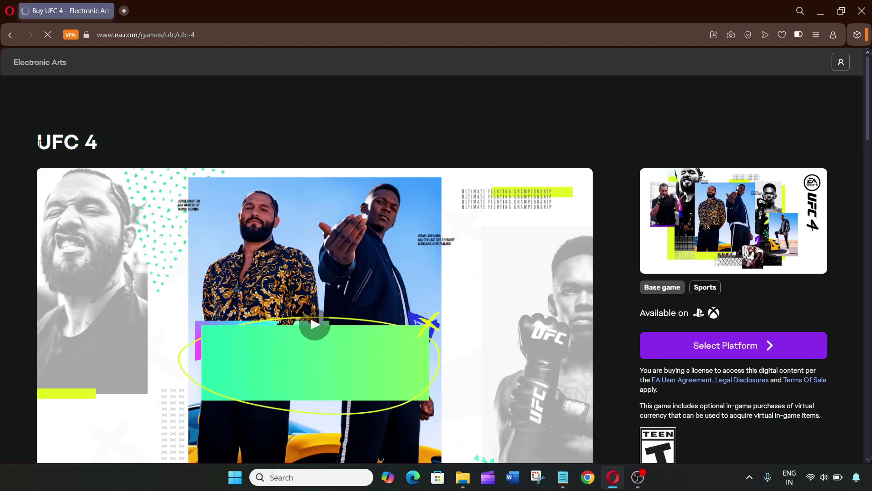
{"action": "mouse_move", "coordinate": [418, 288]}
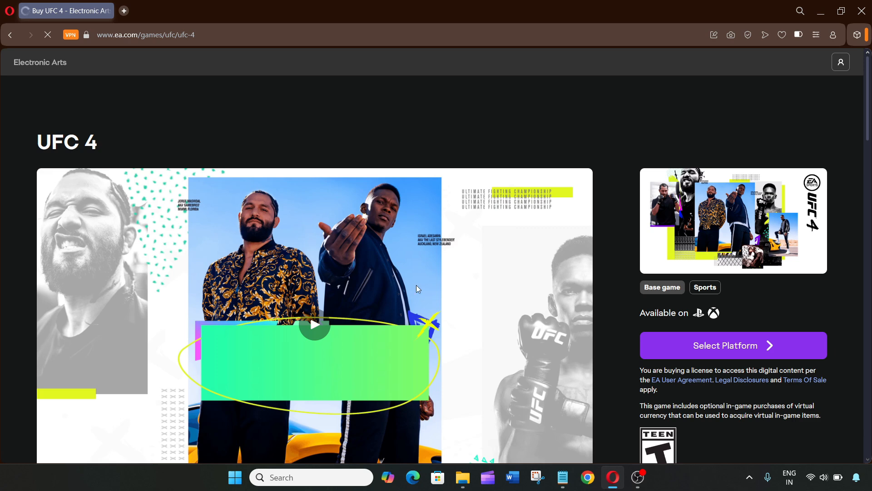
- Show the third carousel thumbnail, the Contender Series gameplay screenshot, in the main viewer
{"action": "scroll", "scroll_direction": "down", "scroll_amount": 3}
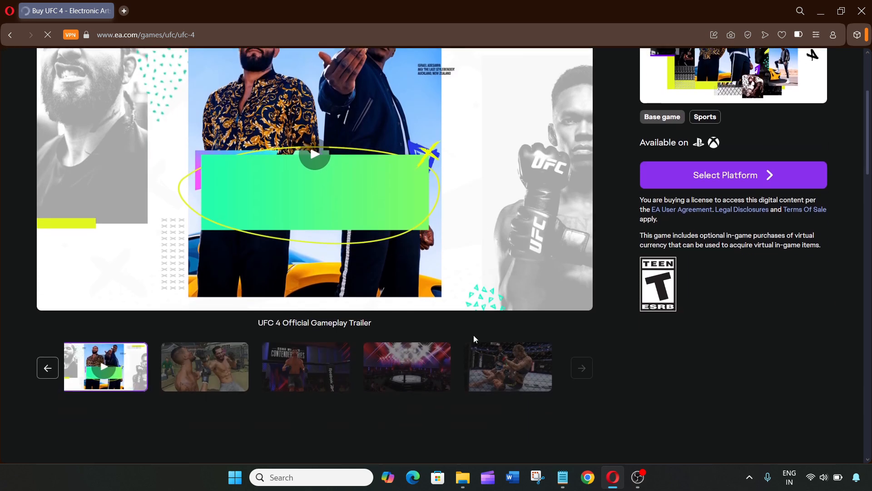
{"action": "left_click", "coordinate": [306, 366]}
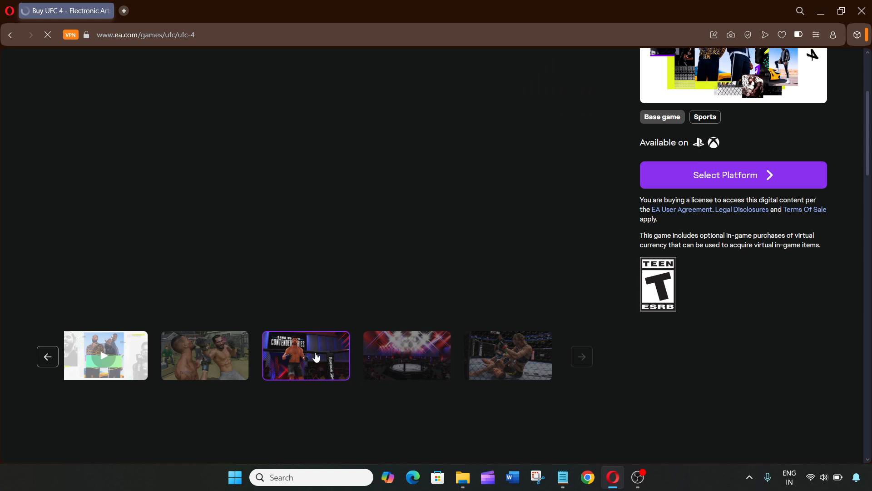
{"action": "scroll", "scroll_direction": "up", "scroll_amount": 3}
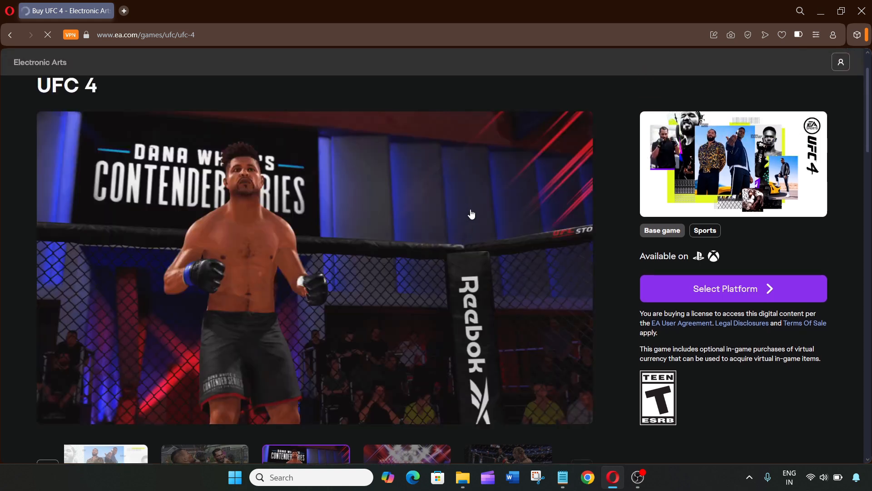
{"action": "mouse_move", "coordinate": [153, 212]}
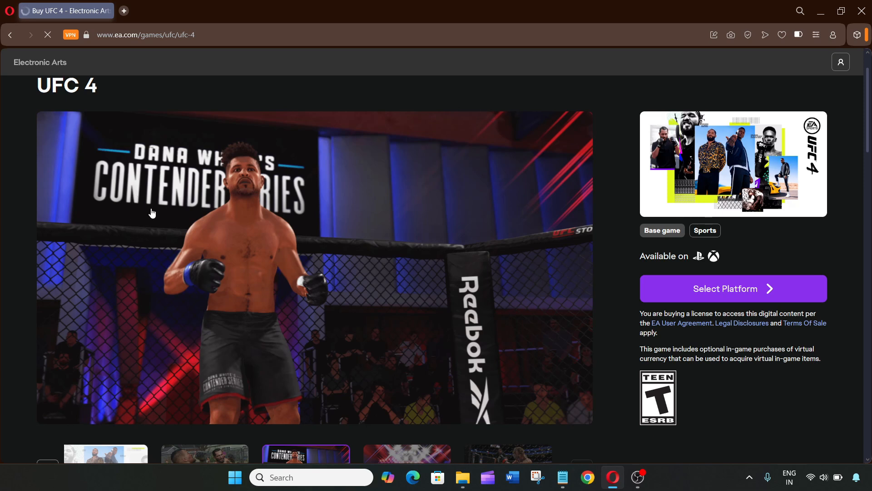
{"action": "mouse_move", "coordinate": [205, 148]}
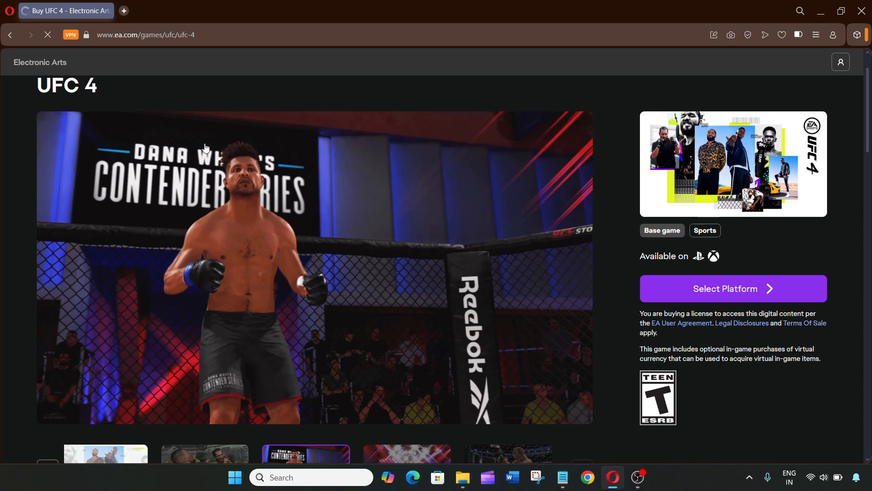
{"action": "mouse_move", "coordinate": [854, 219]}
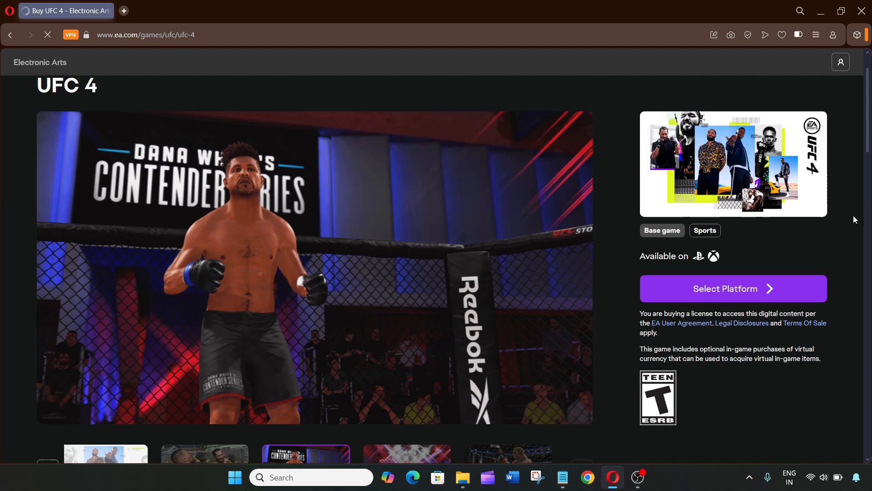
{"action": "mouse_move", "coordinate": [845, 306]}
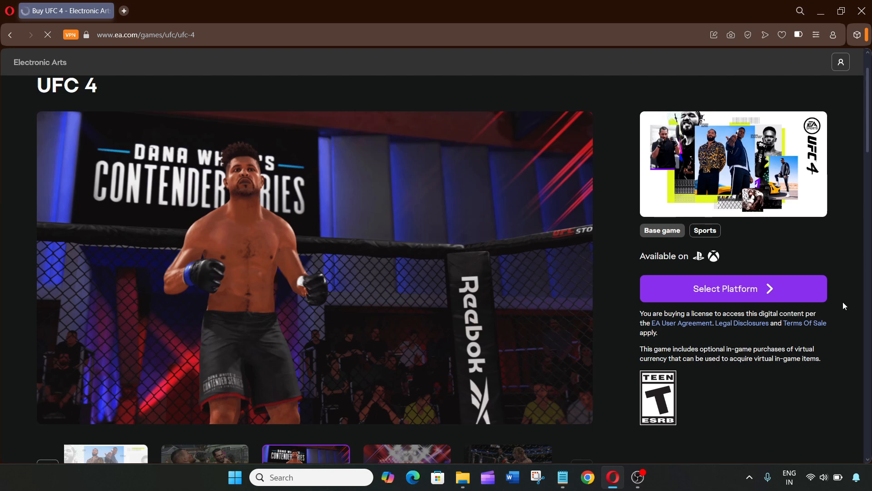
- Display the fourth carousel thumbnail, the lit octagon arena, in the main viewer
{"action": "scroll", "scroll_direction": "down", "scroll_amount": 3}
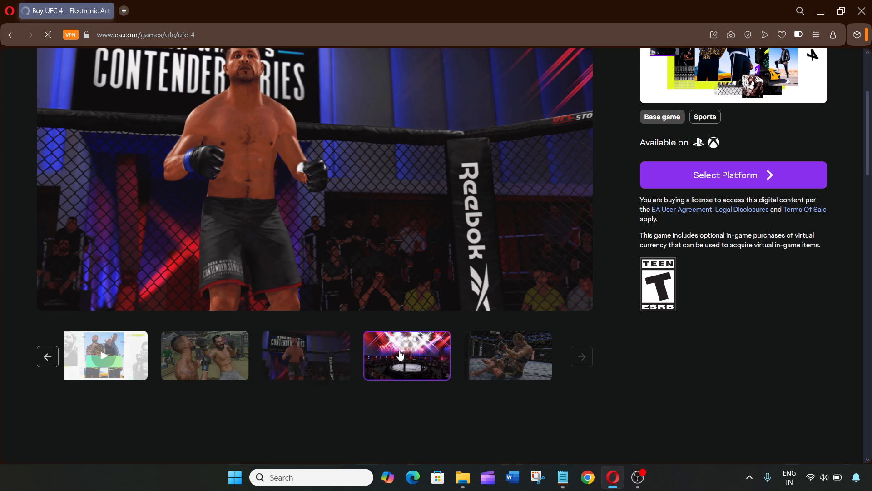
{"action": "mouse_move", "coordinate": [392, 309]}
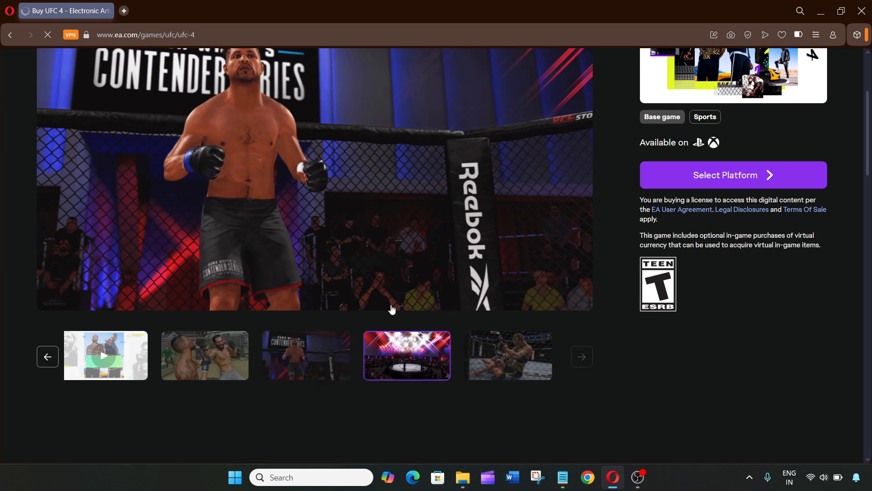
{"action": "scroll", "scroll_direction": "up", "scroll_amount": 3}
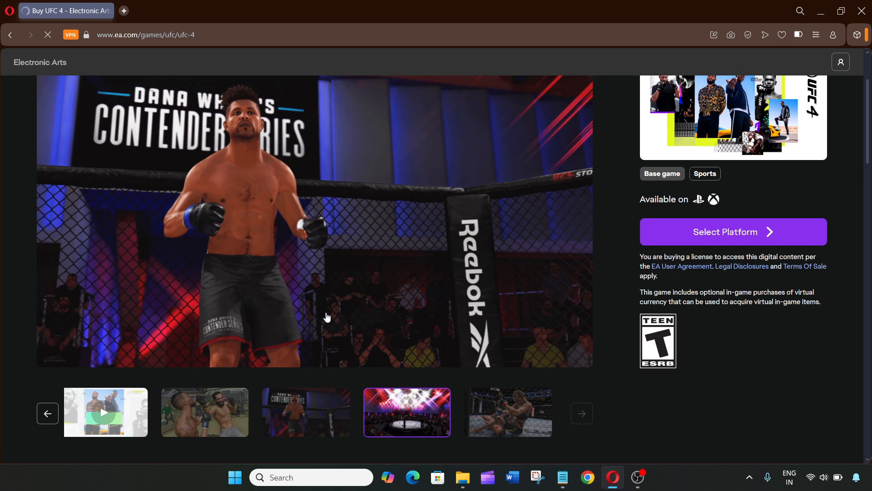
{"action": "left_click", "coordinate": [407, 412]}
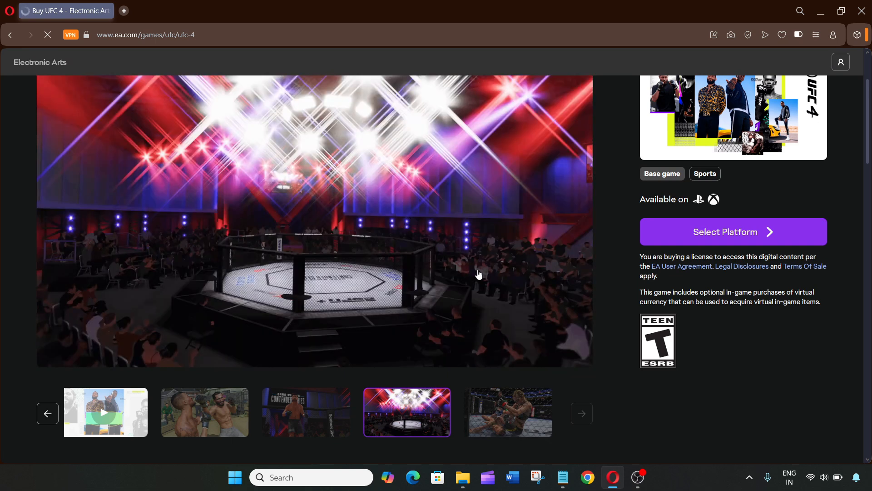
{"action": "scroll", "scroll_direction": "up", "scroll_amount": 3}
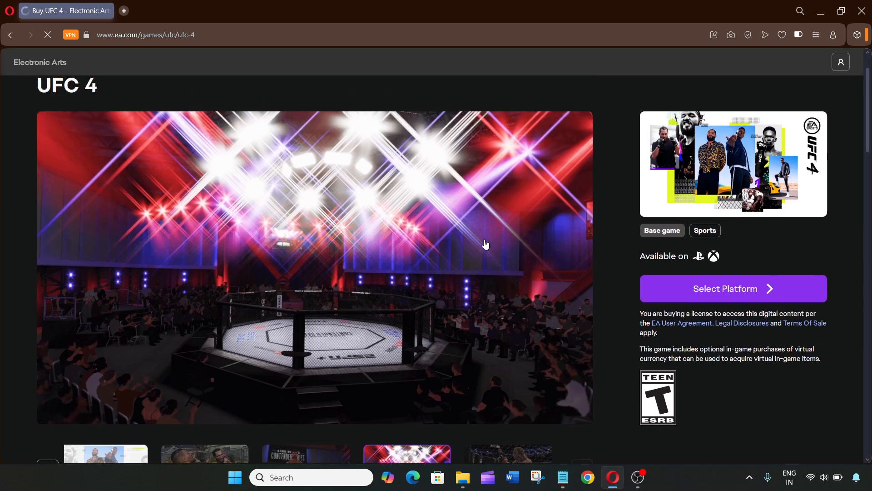
{"action": "scroll", "scroll_direction": "up", "scroll_amount": 3}
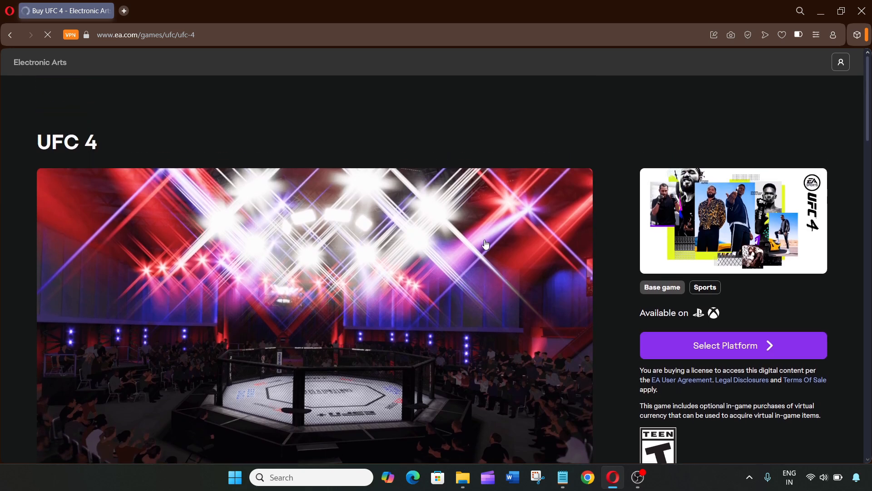
{"action": "scroll", "scroll_direction": "down", "scroll_amount": 3}
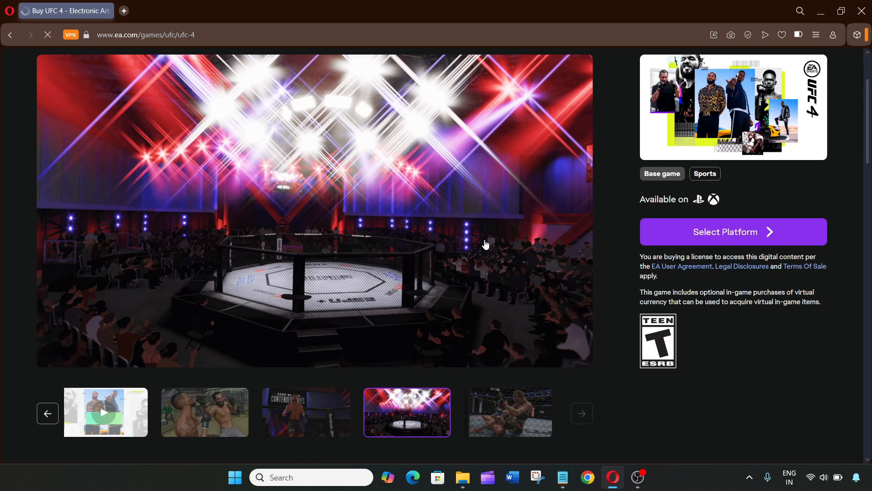
{"action": "mouse_move", "coordinate": [744, 343]}
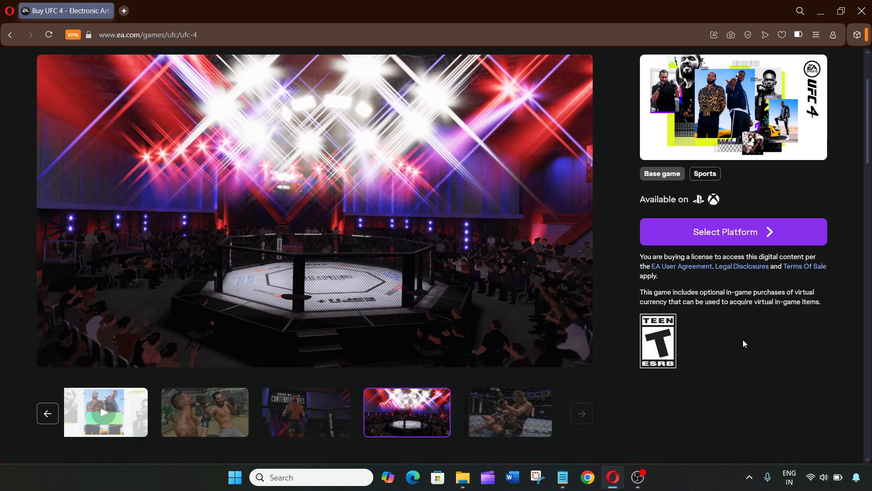
{"action": "scroll", "scroll_direction": "down", "scroll_amount": 3}
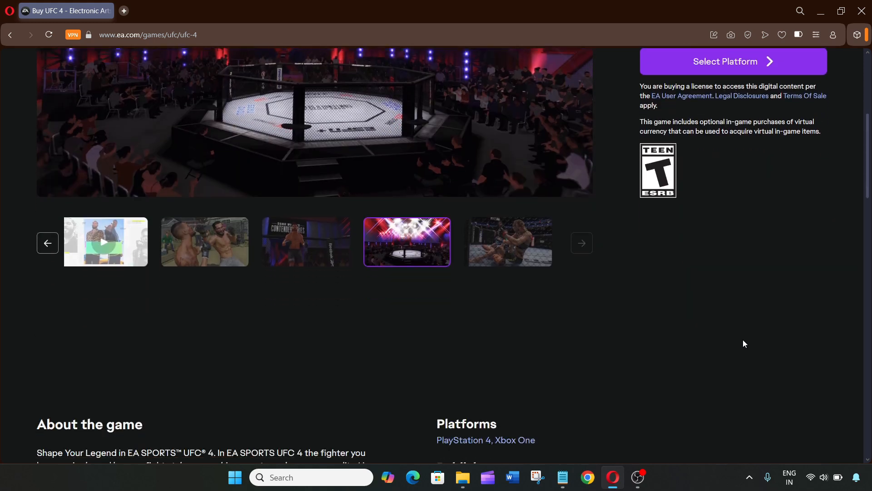
{"action": "scroll", "scroll_direction": "down", "scroll_amount": 3}
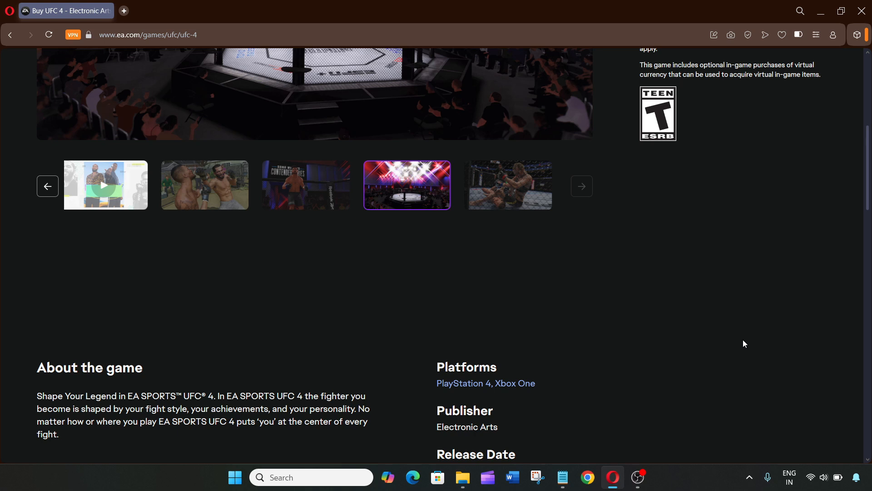
{"action": "scroll", "scroll_direction": "up", "scroll_amount": 3}
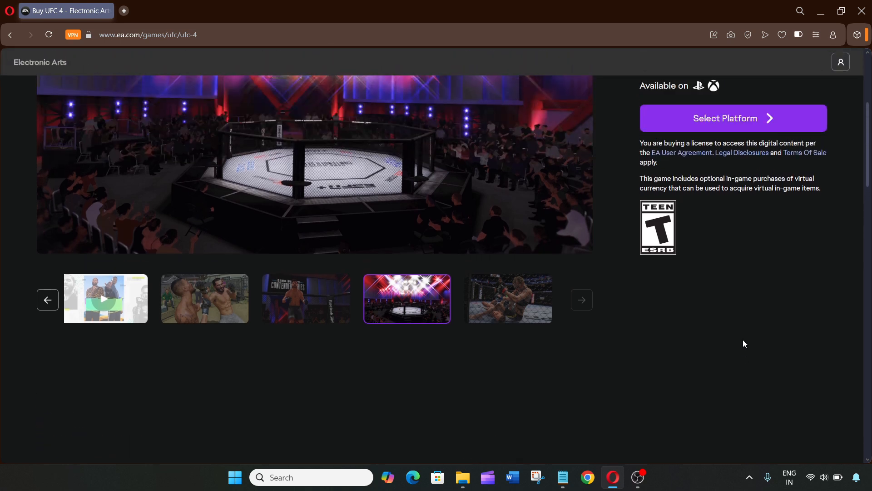
{"action": "scroll", "scroll_direction": "up", "scroll_amount": 3}
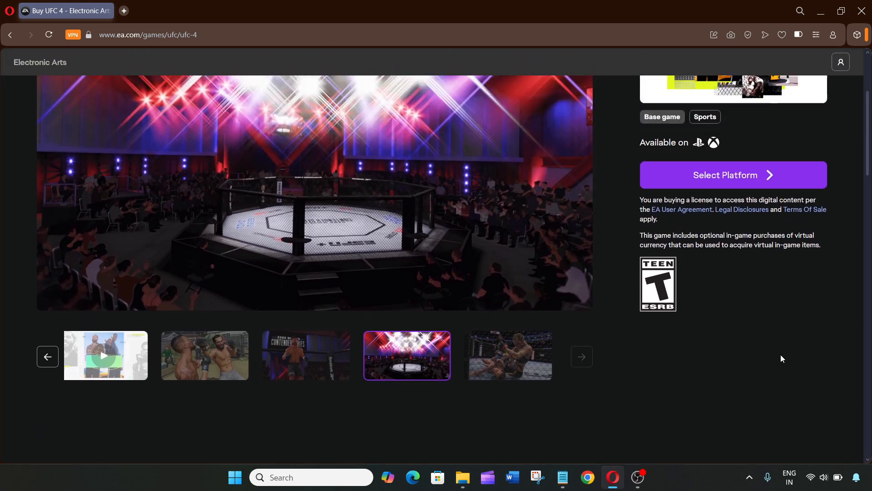